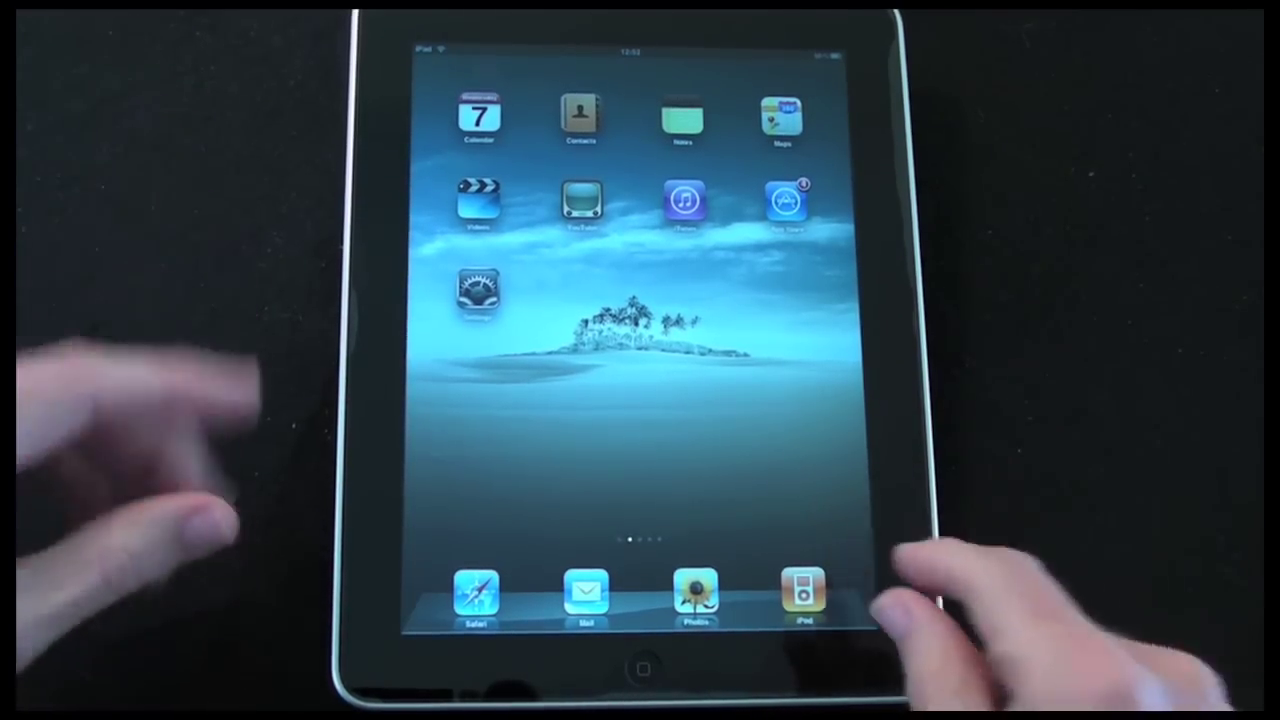
# - Browse the home screens and briefly view the Contacts address book before returning home
pyautogui.hscroll(-3)
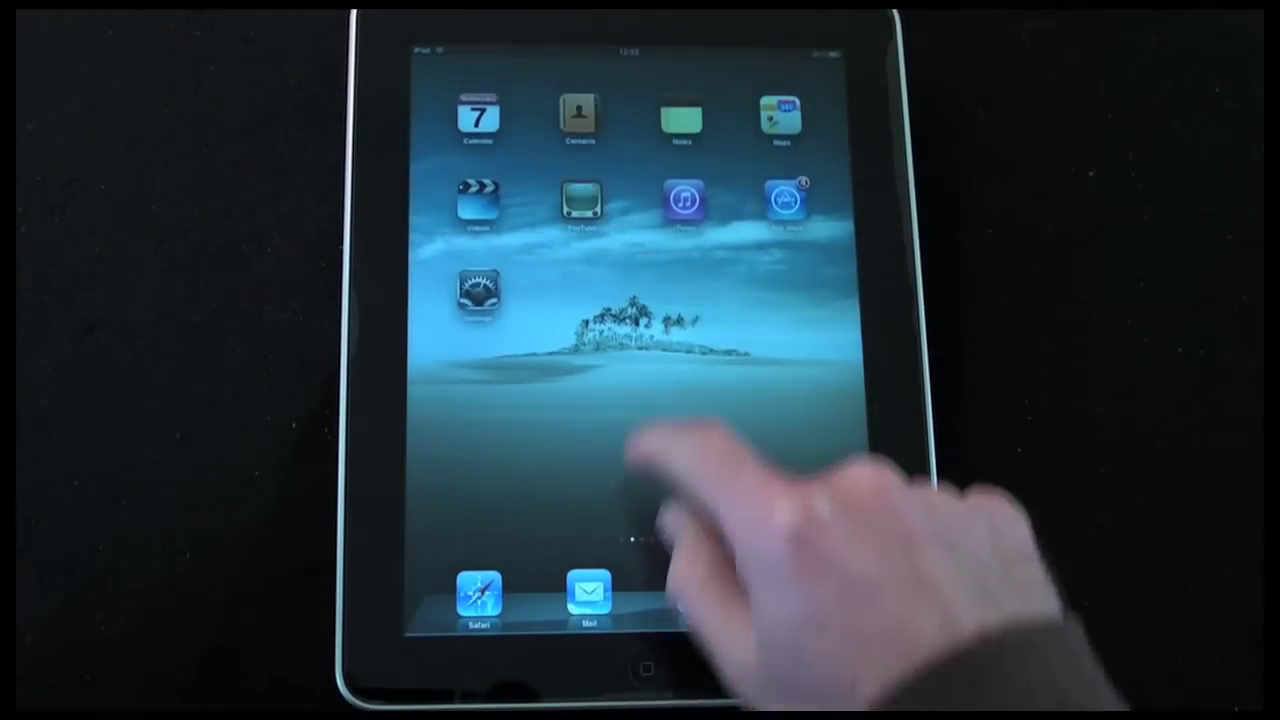
pyautogui.click(580, 118)
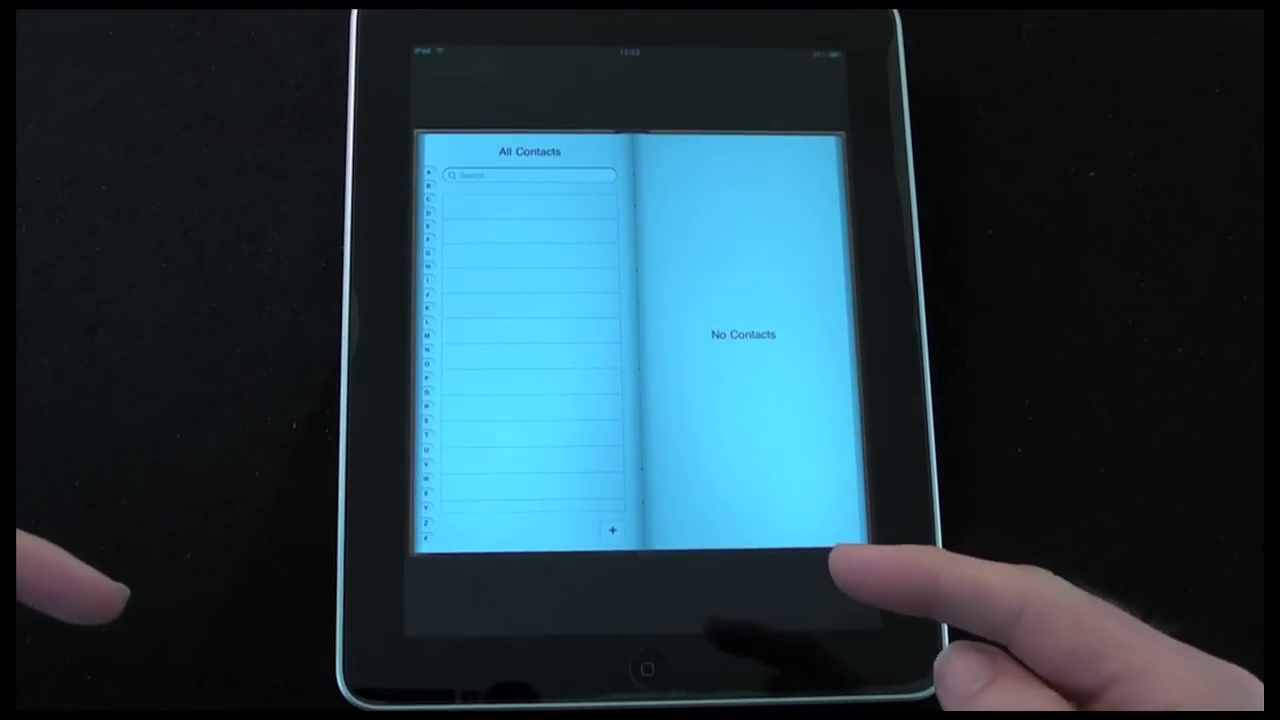
pyautogui.moveTo(800, 480)
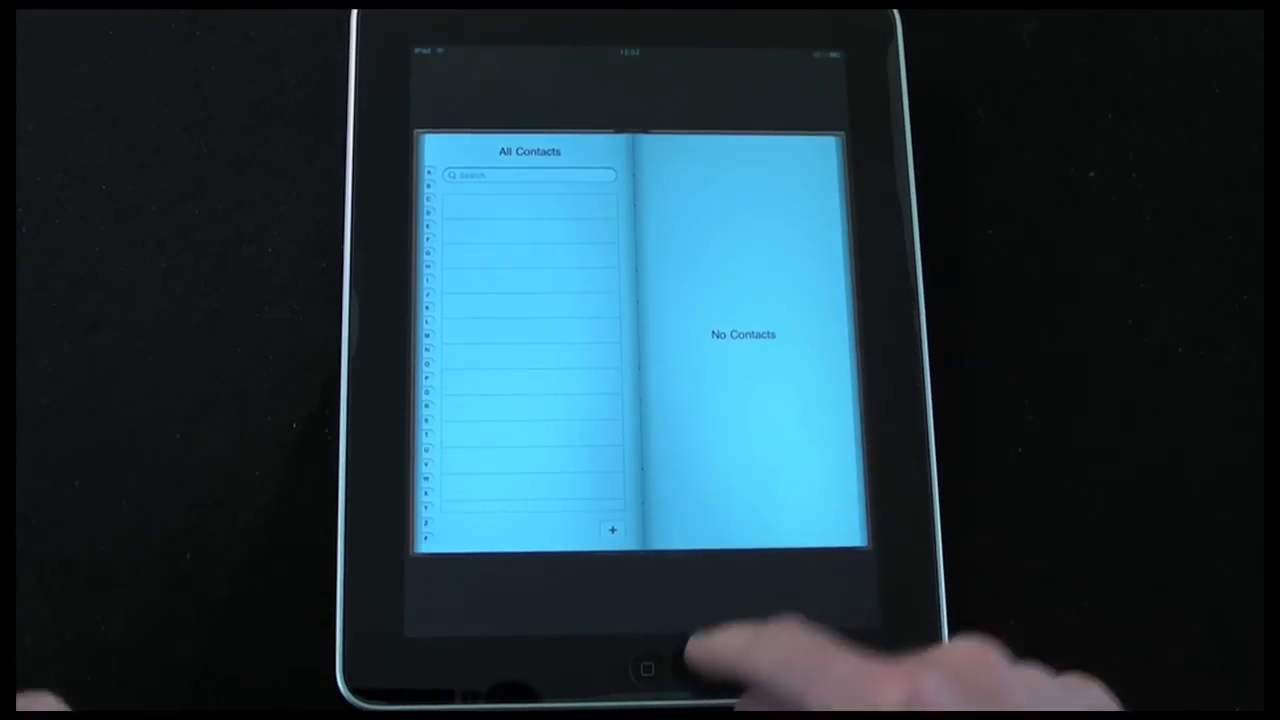
pyautogui.click(648, 668)
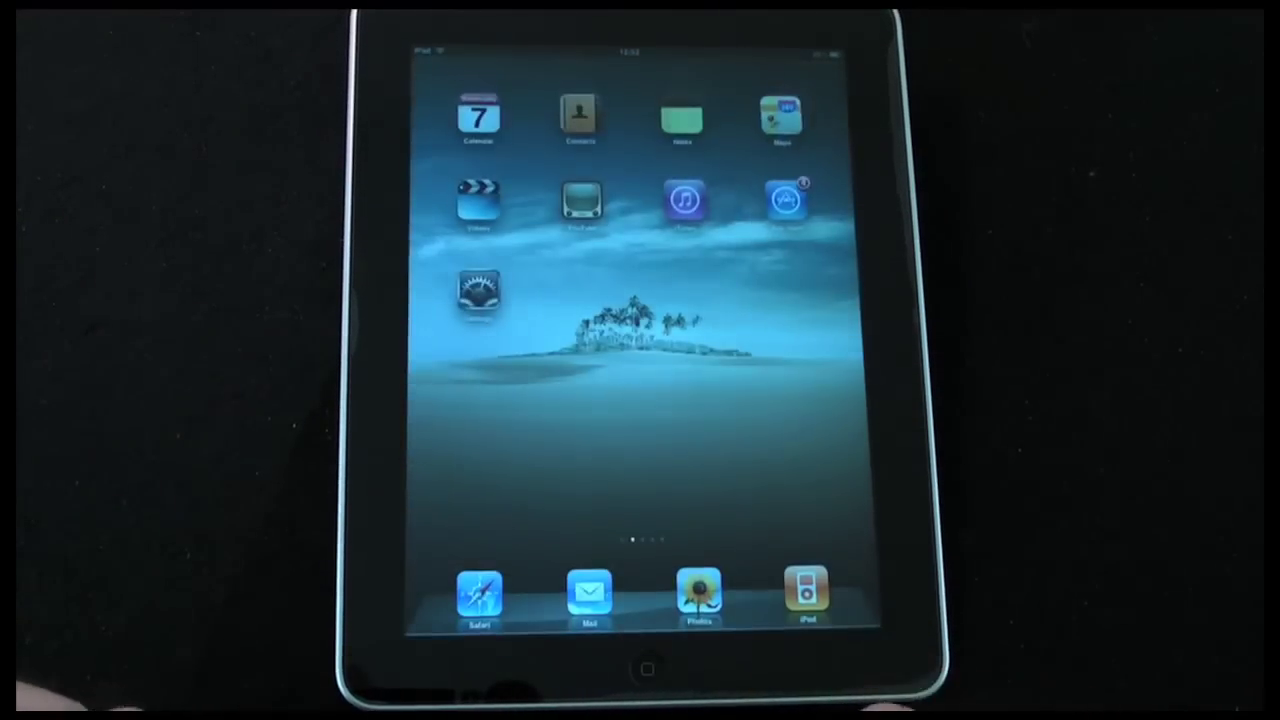
# - Create a new note reading 'This is the first UK test of the Apple iPad' in landscape
pyautogui.click(680, 114)
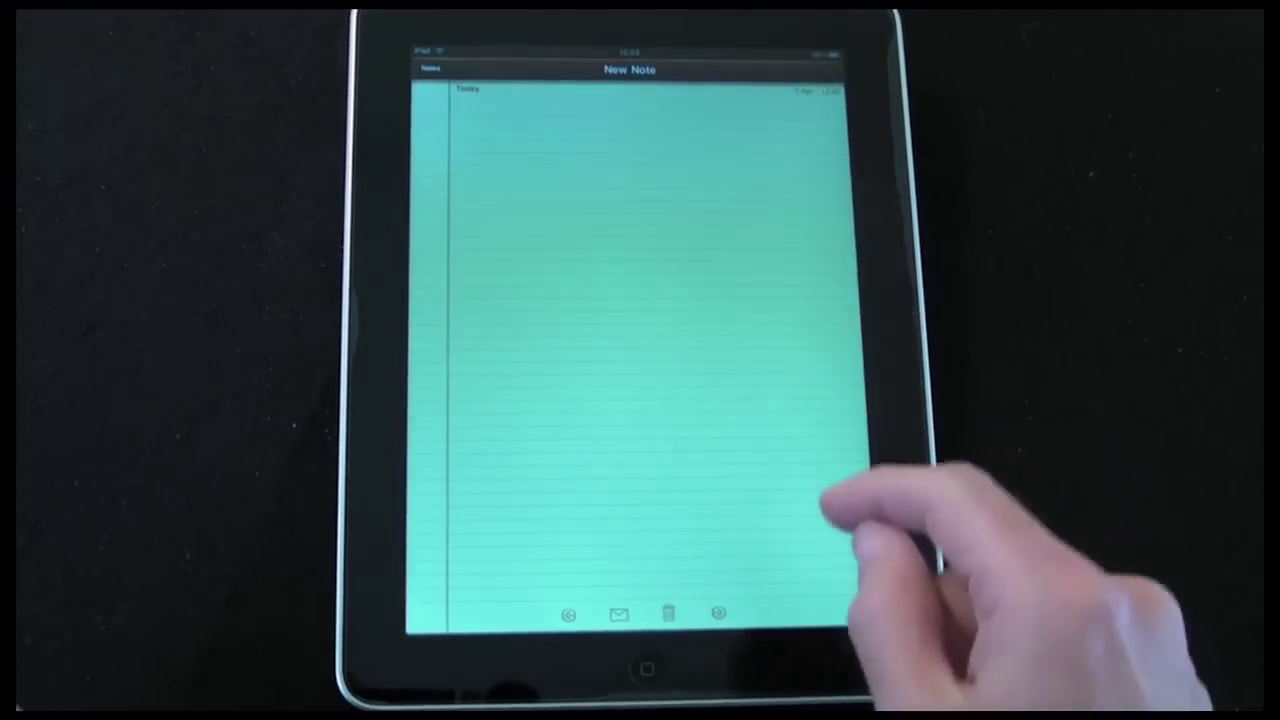
pyautogui.click(640, 300)
pyautogui.write('This is the first UK test of the Apple iPad')
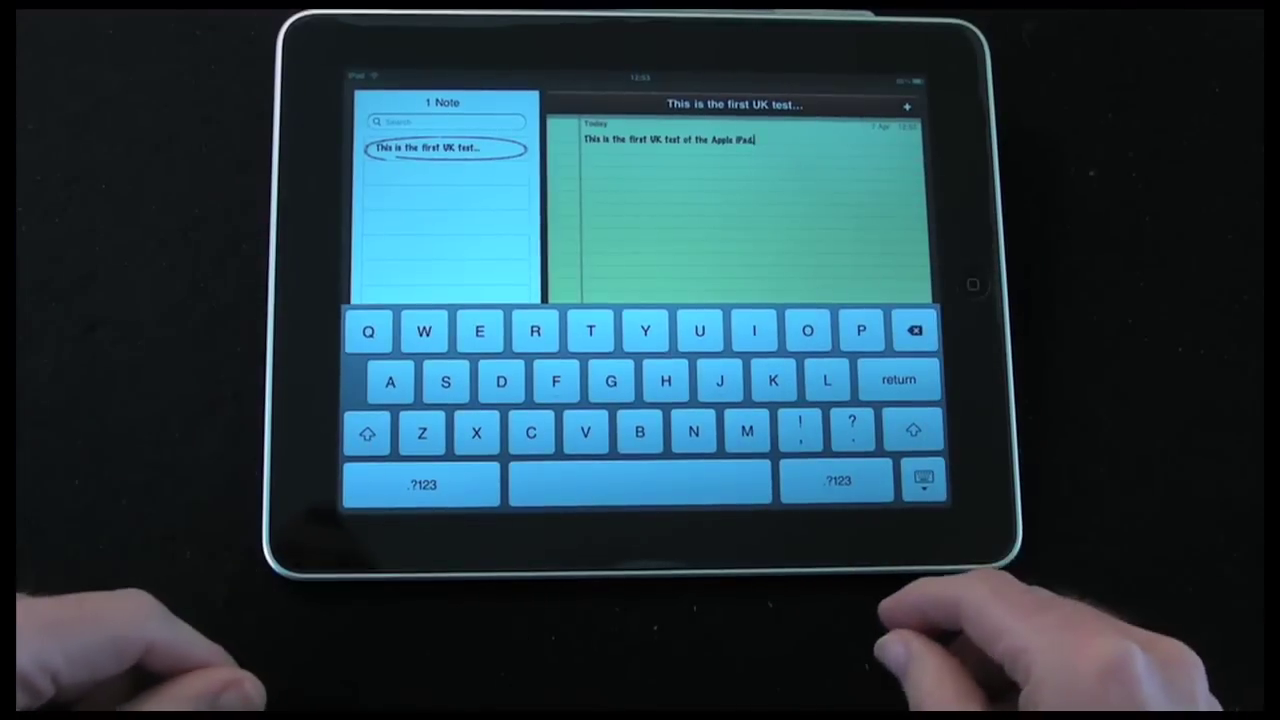
pyautogui.click(922, 478)
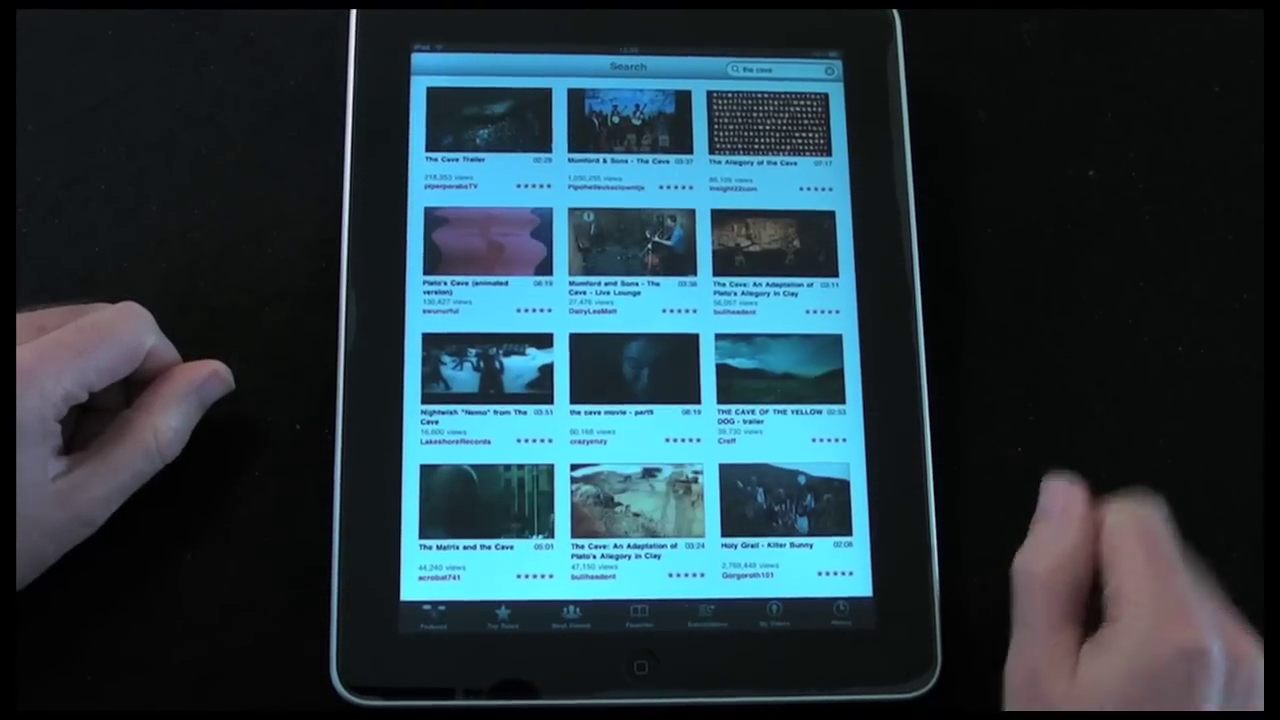
# - Clear 'the cave' from YouTube search and search for Geekanoids videos instead
pyautogui.click(784, 70)
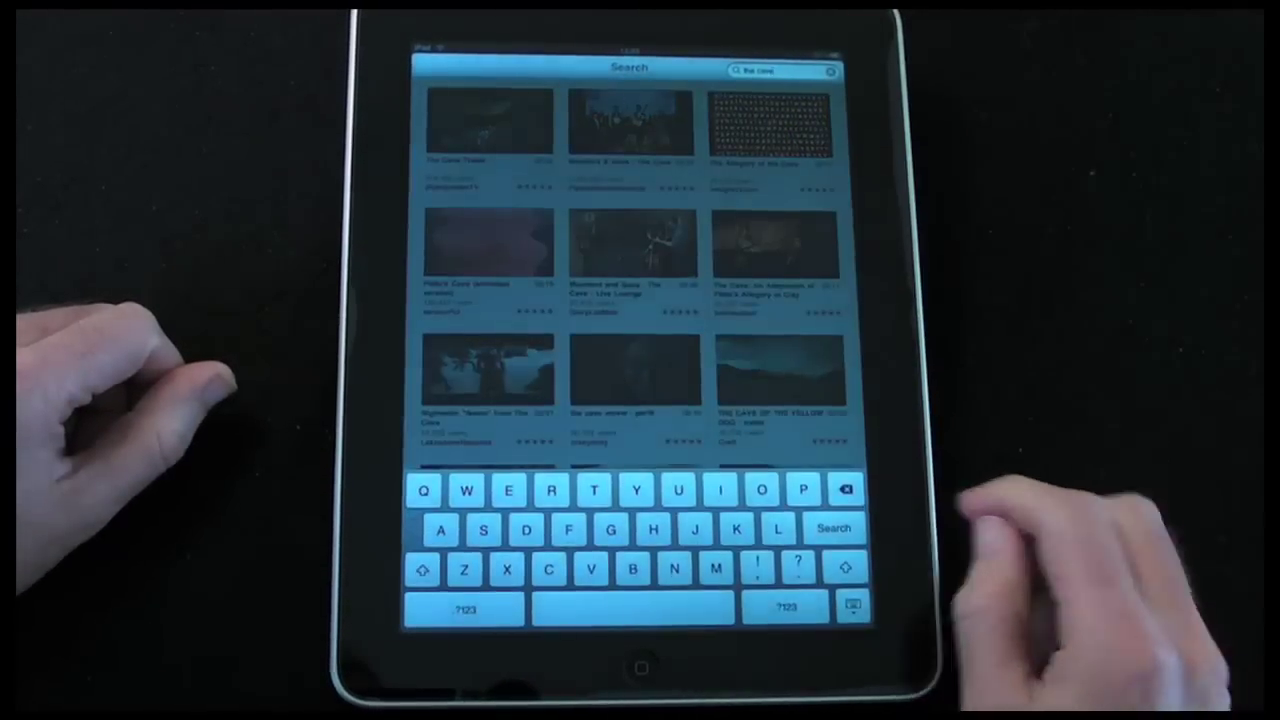
pyautogui.click(844, 490)
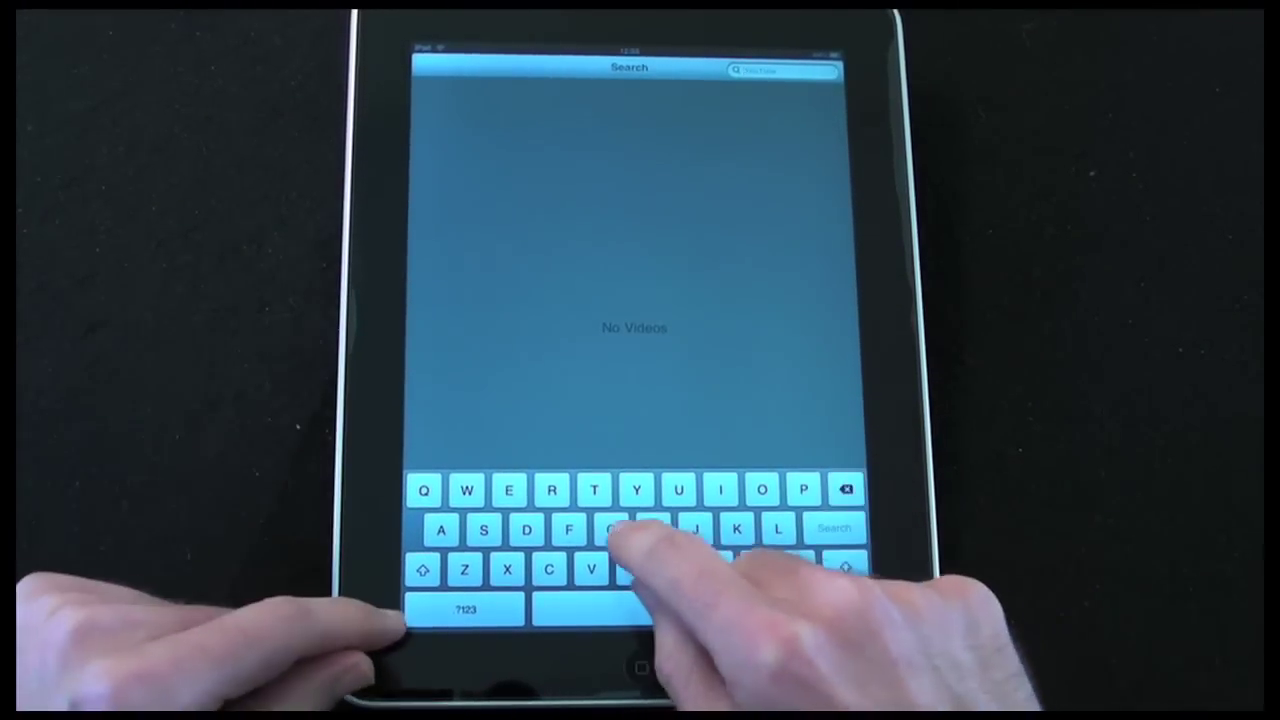
pyautogui.write('goo')
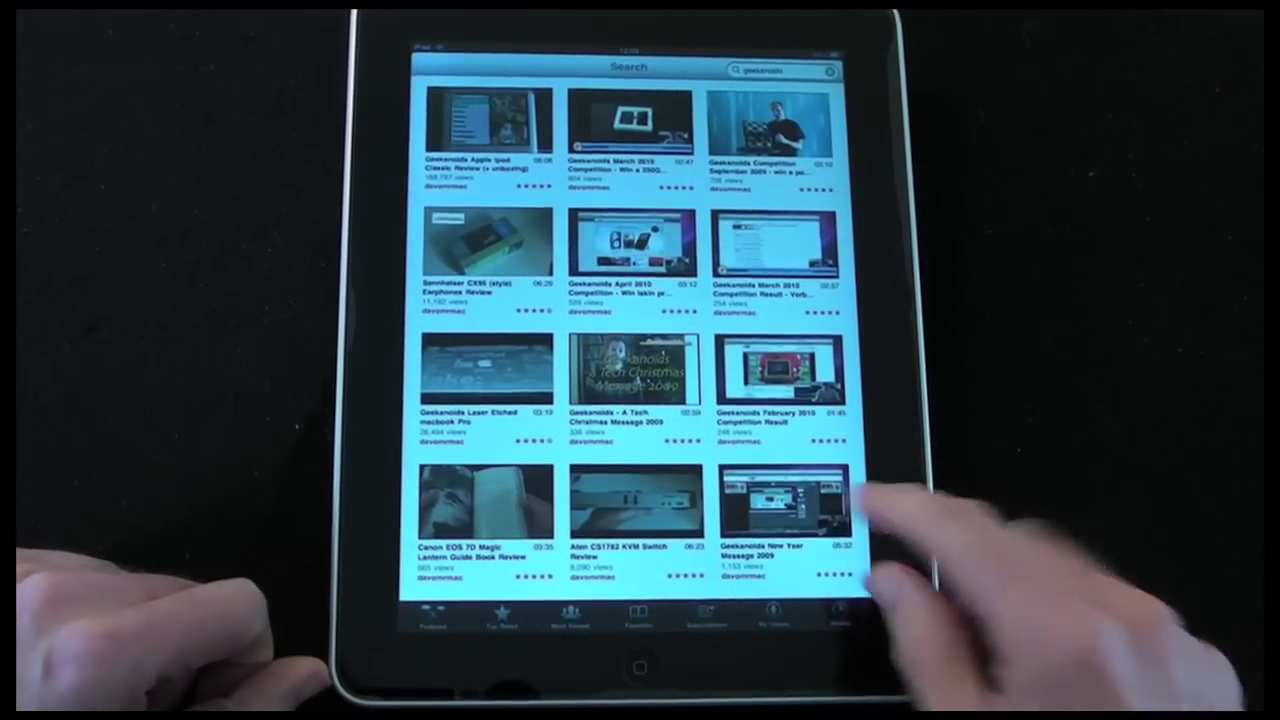
# - Browse Related, More From and Comments for the Olympus PEN E-PL1 Part 2 video
pyautogui.scroll(-3)
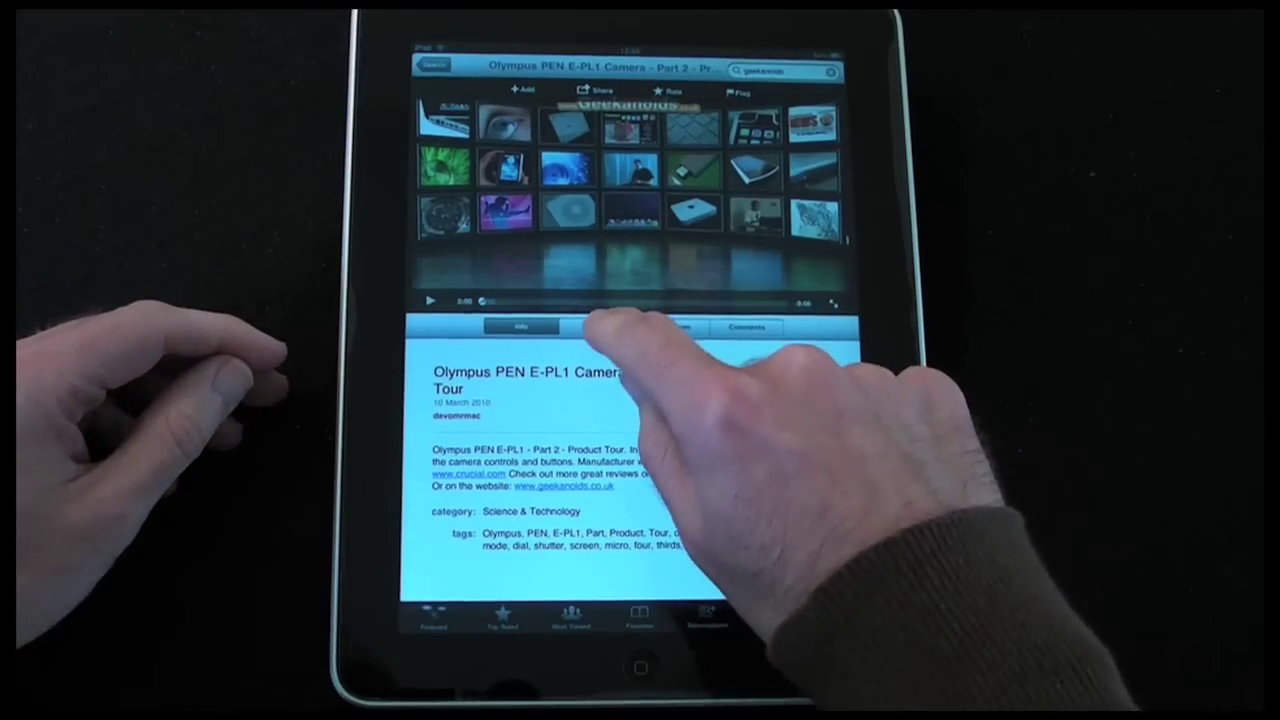
pyautogui.click(596, 328)
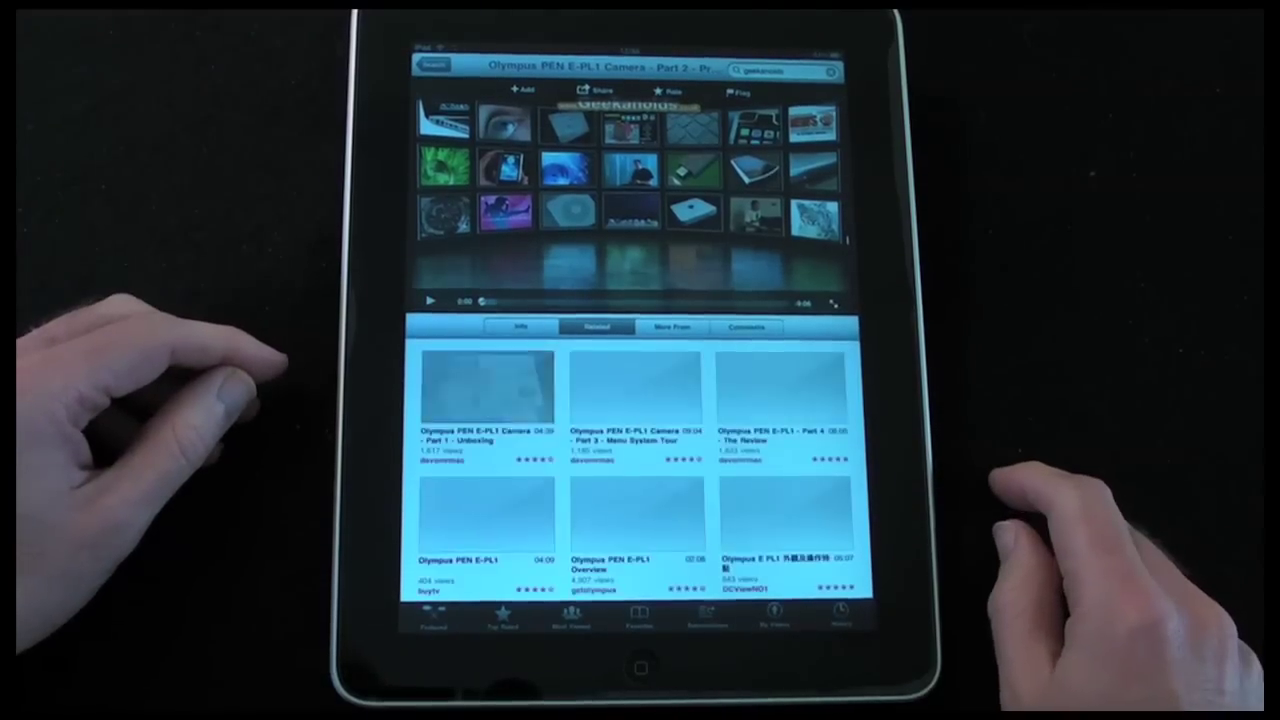
pyautogui.click(672, 328)
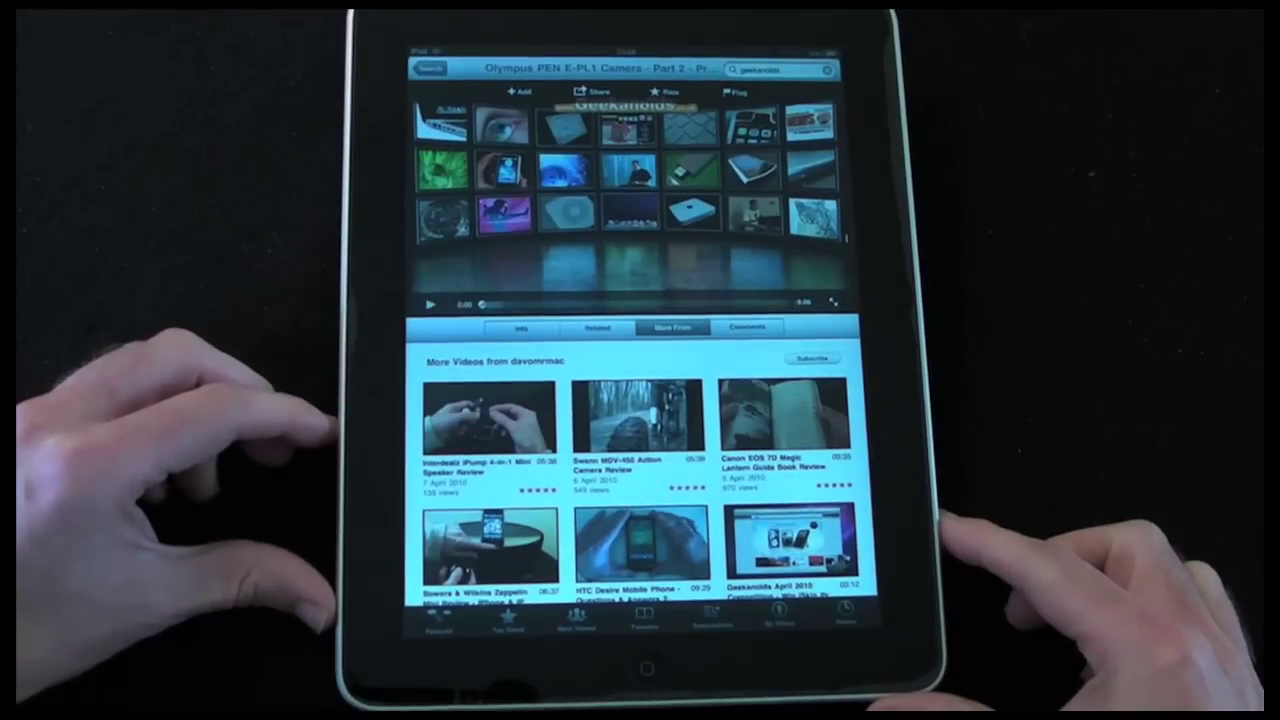
pyautogui.click(748, 328)
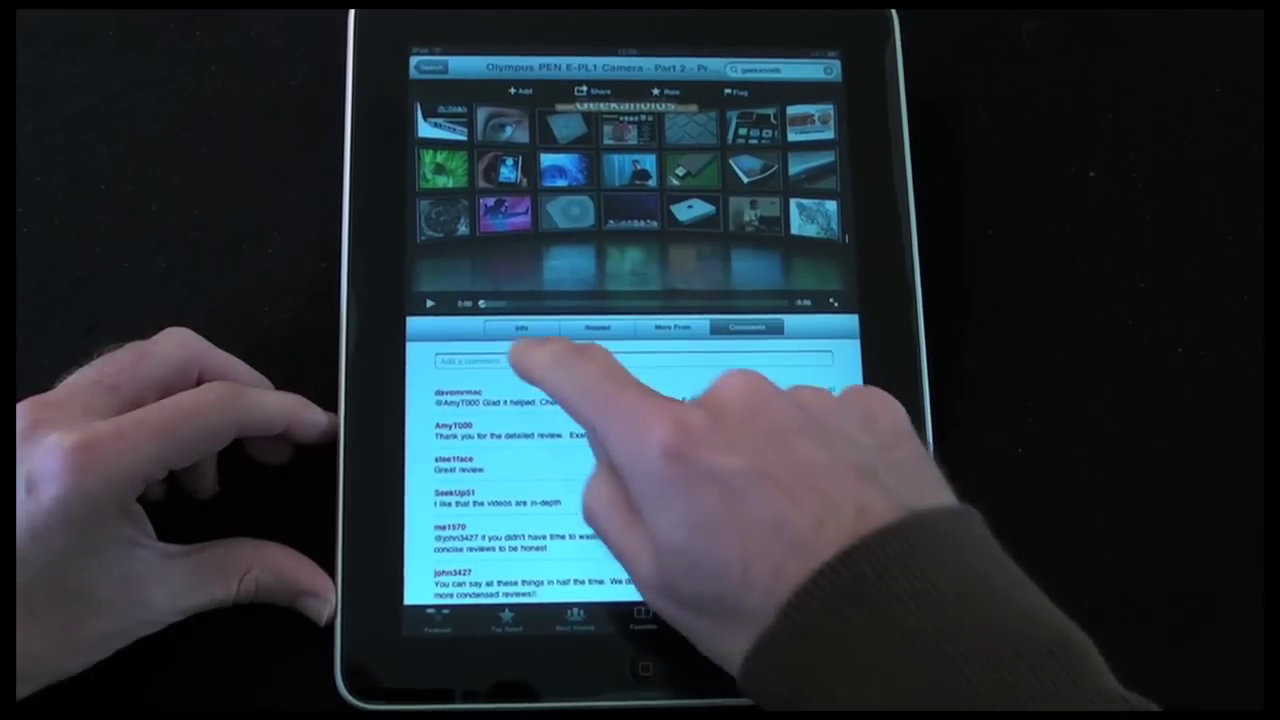
pyautogui.click(520, 328)
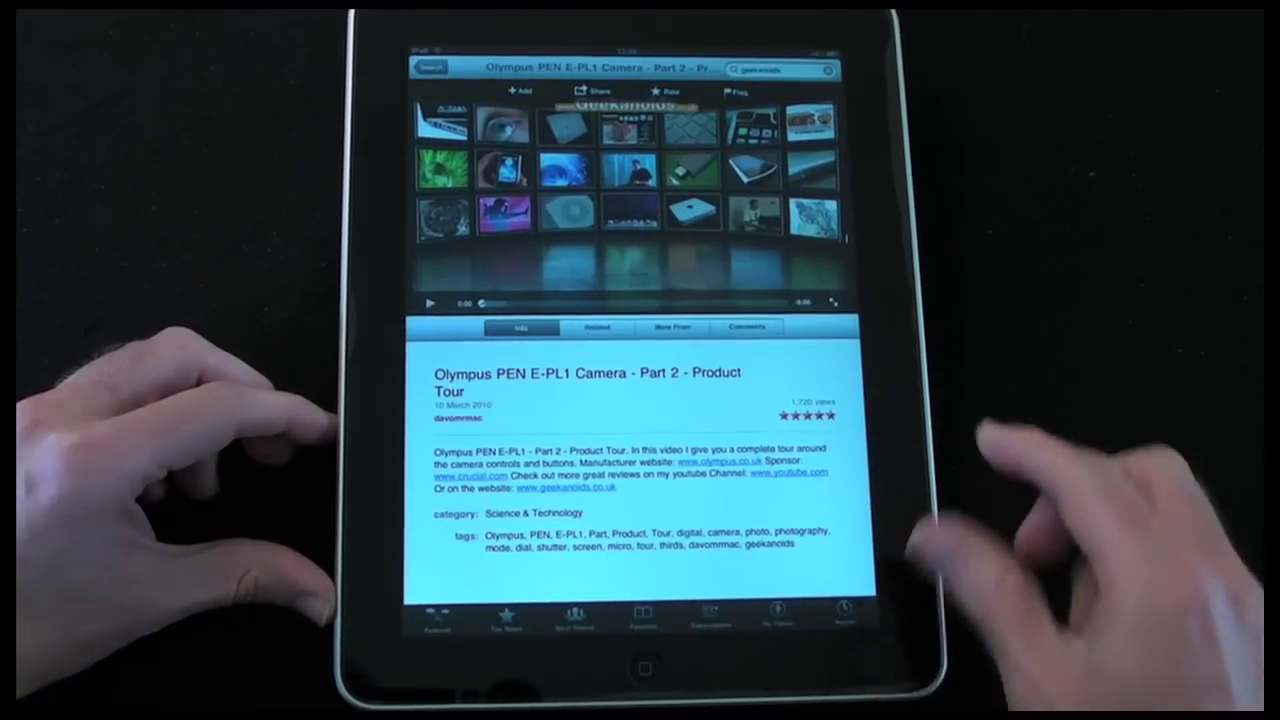
# - Bring up the comment keyboard, return to Info, and start the video playing full screen
pyautogui.click(748, 328)
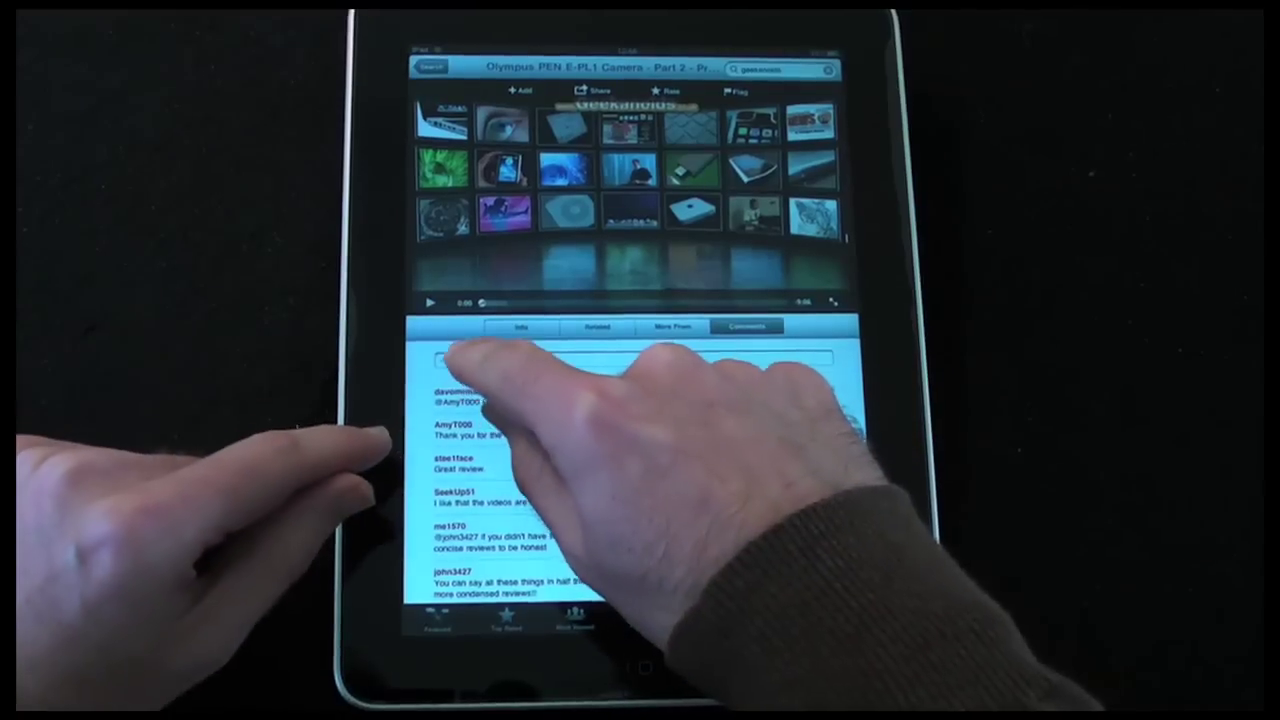
pyautogui.click(630, 360)
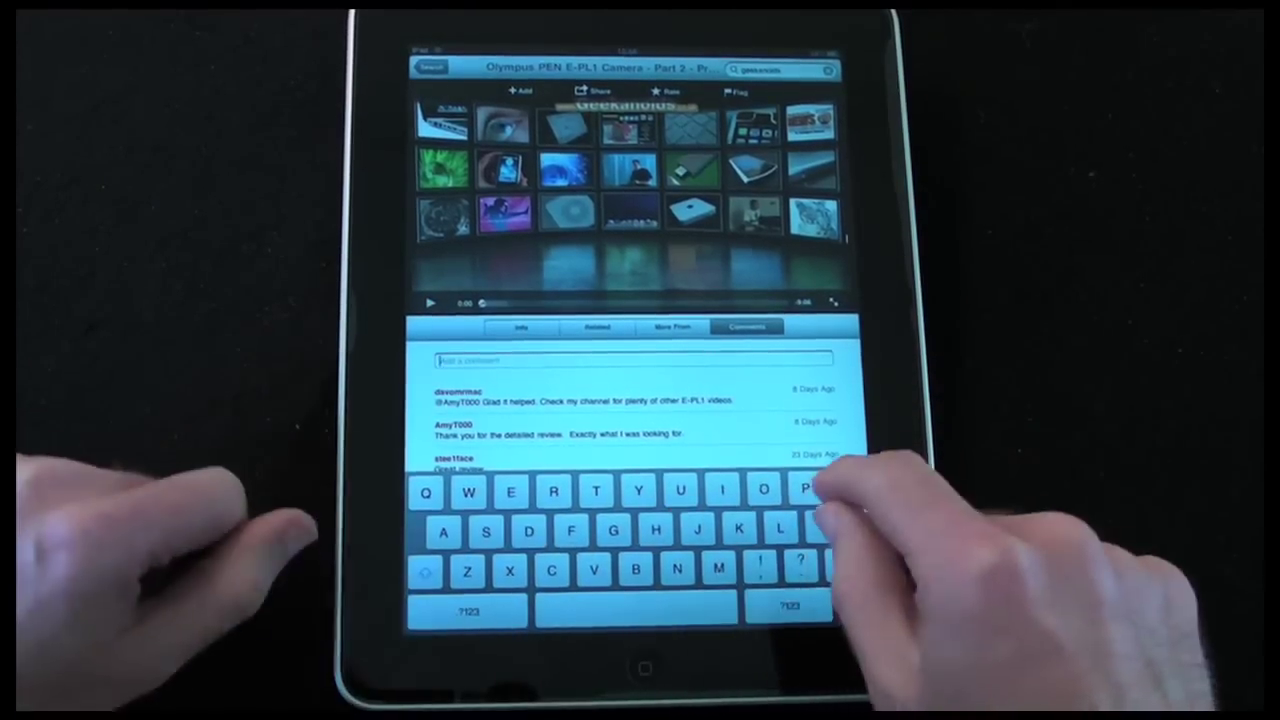
pyautogui.click(520, 328)
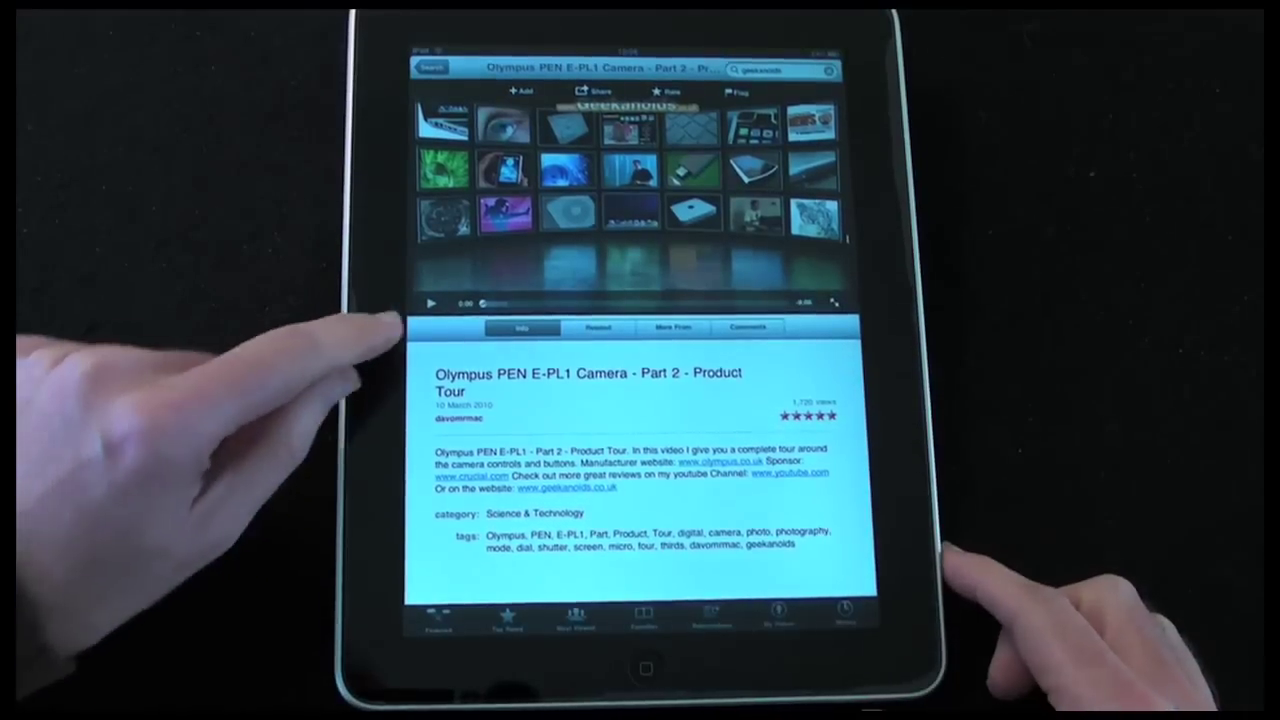
pyautogui.click(430, 304)
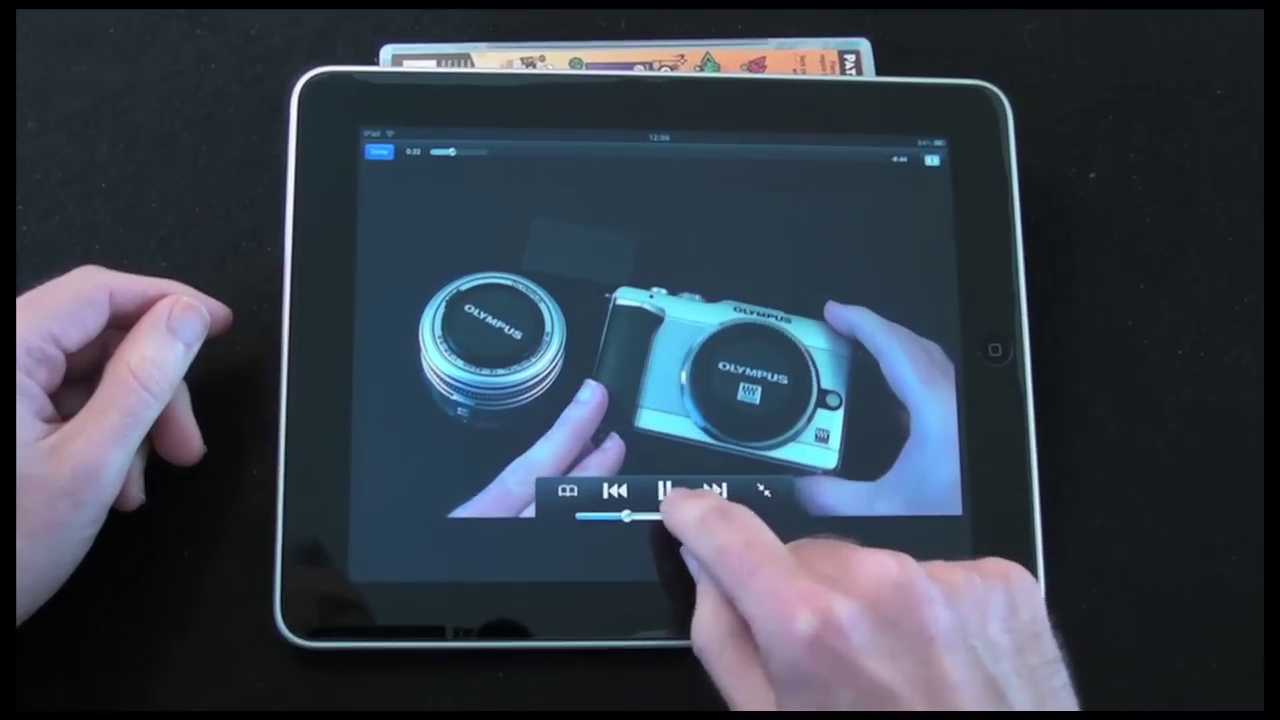
# - Pause and resume the Olympus product tour during full-screen landscape playback
pyautogui.click(664, 490)
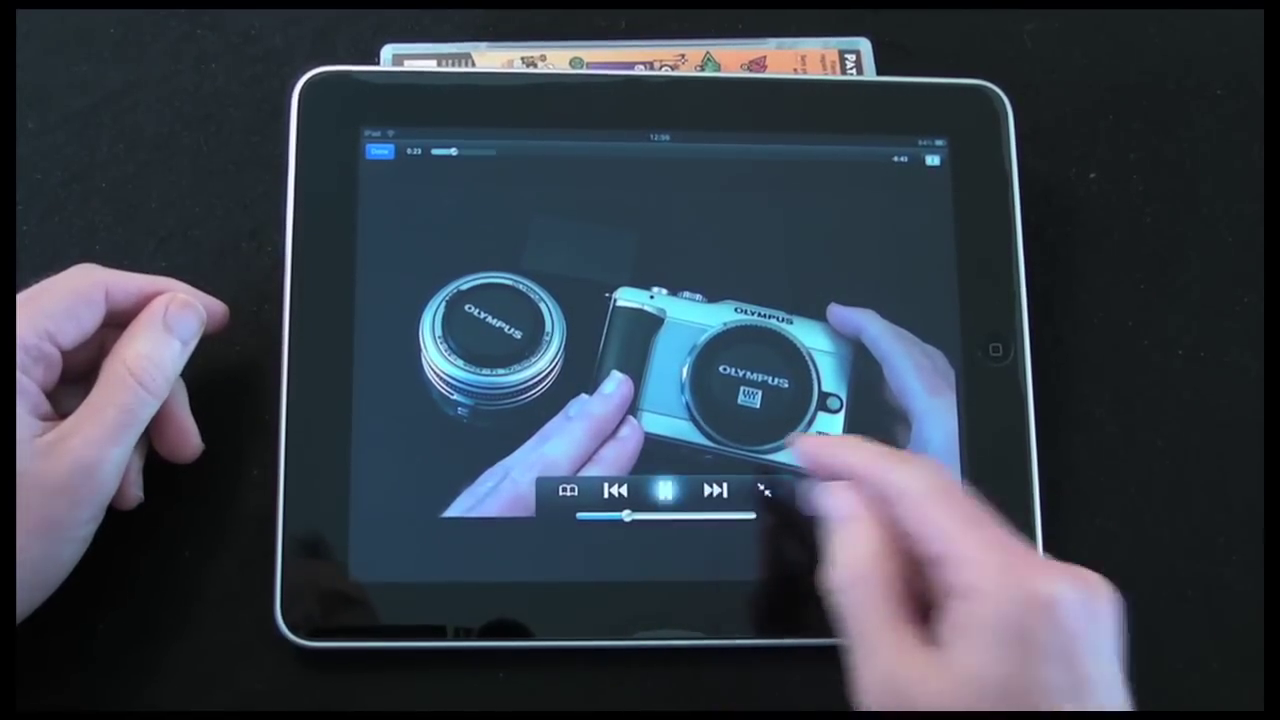
pyautogui.click(660, 488)
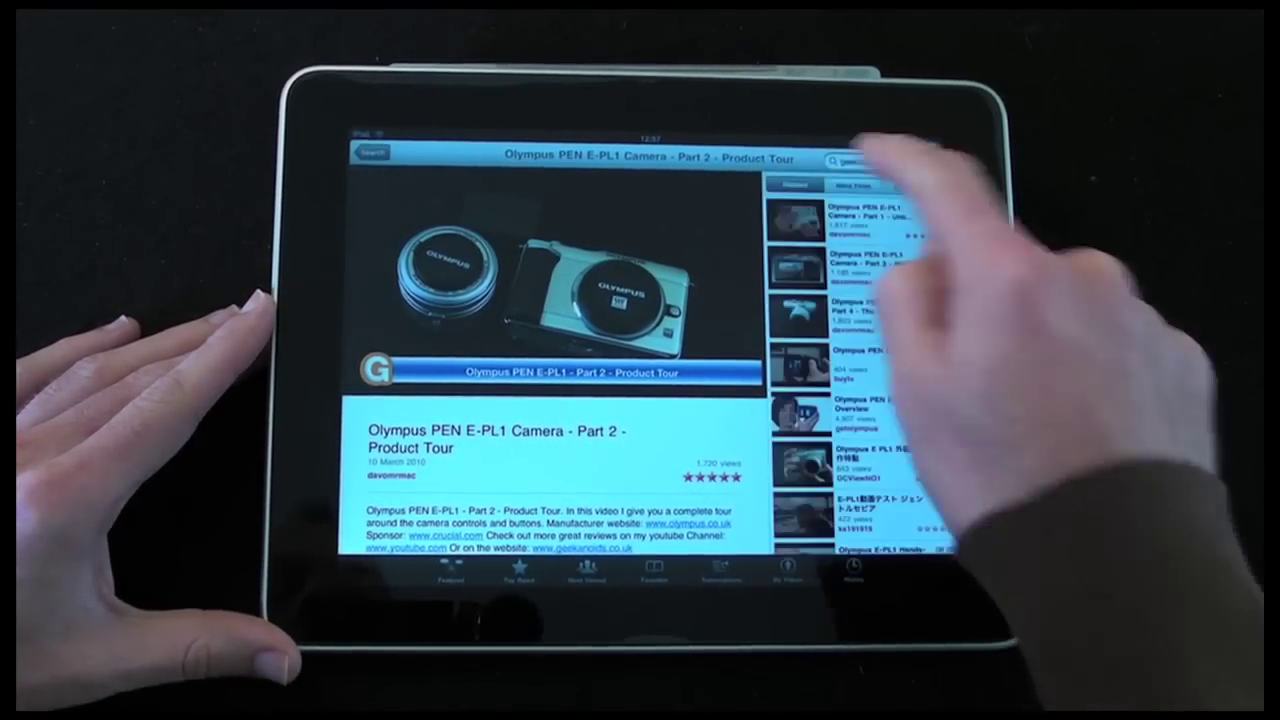
# - View More From the uploader, return to Geekanoids results, then leave YouTube for the iTunes Store
pyautogui.click(852, 186)
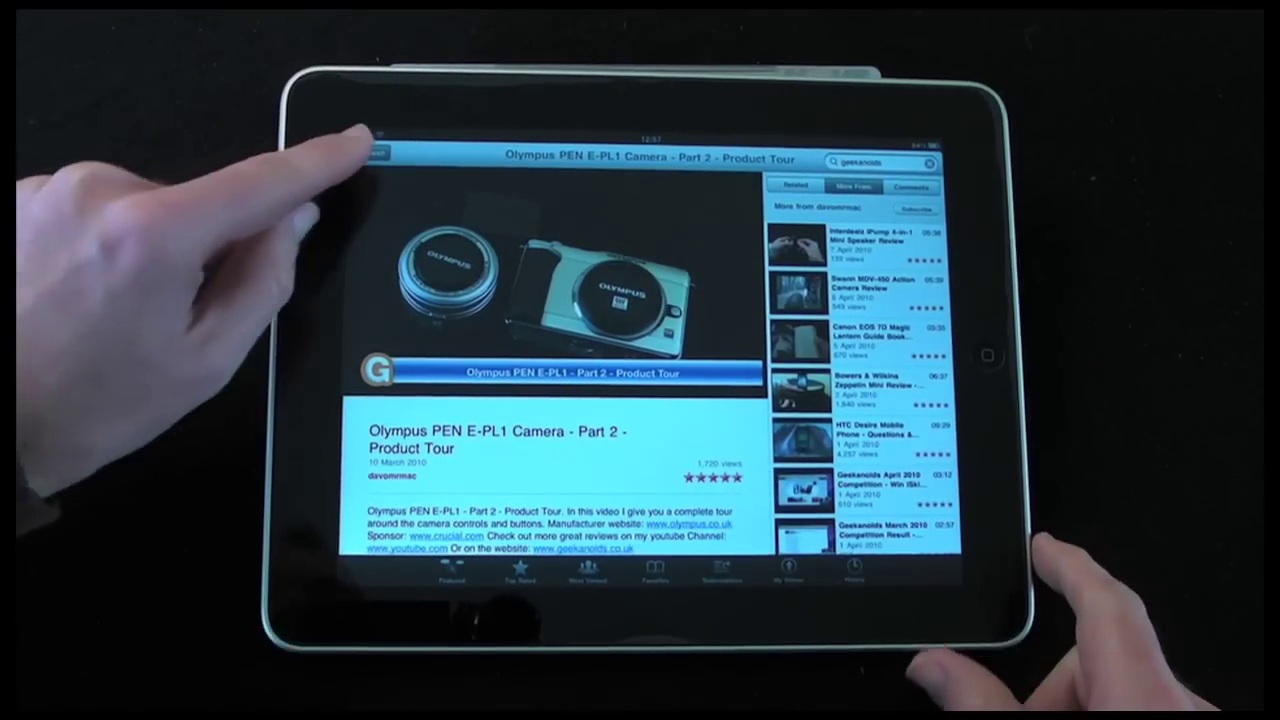
pyautogui.click(380, 156)
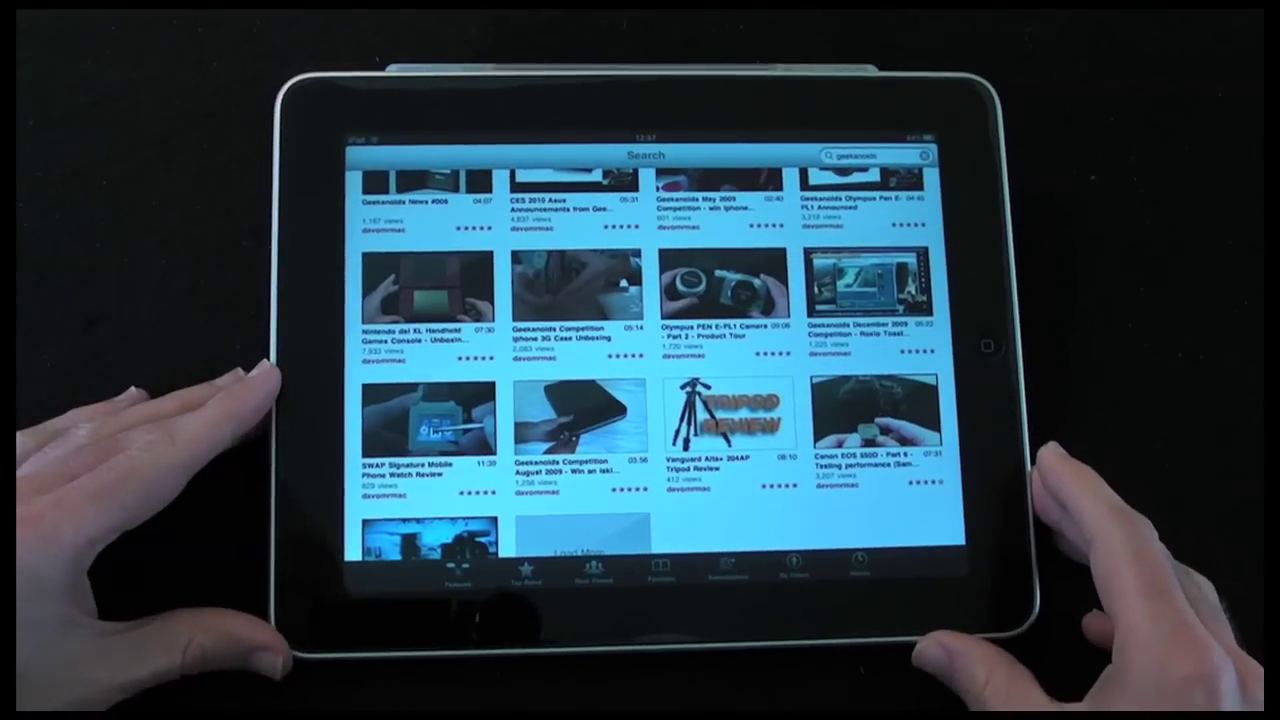
pyautogui.click(984, 344)
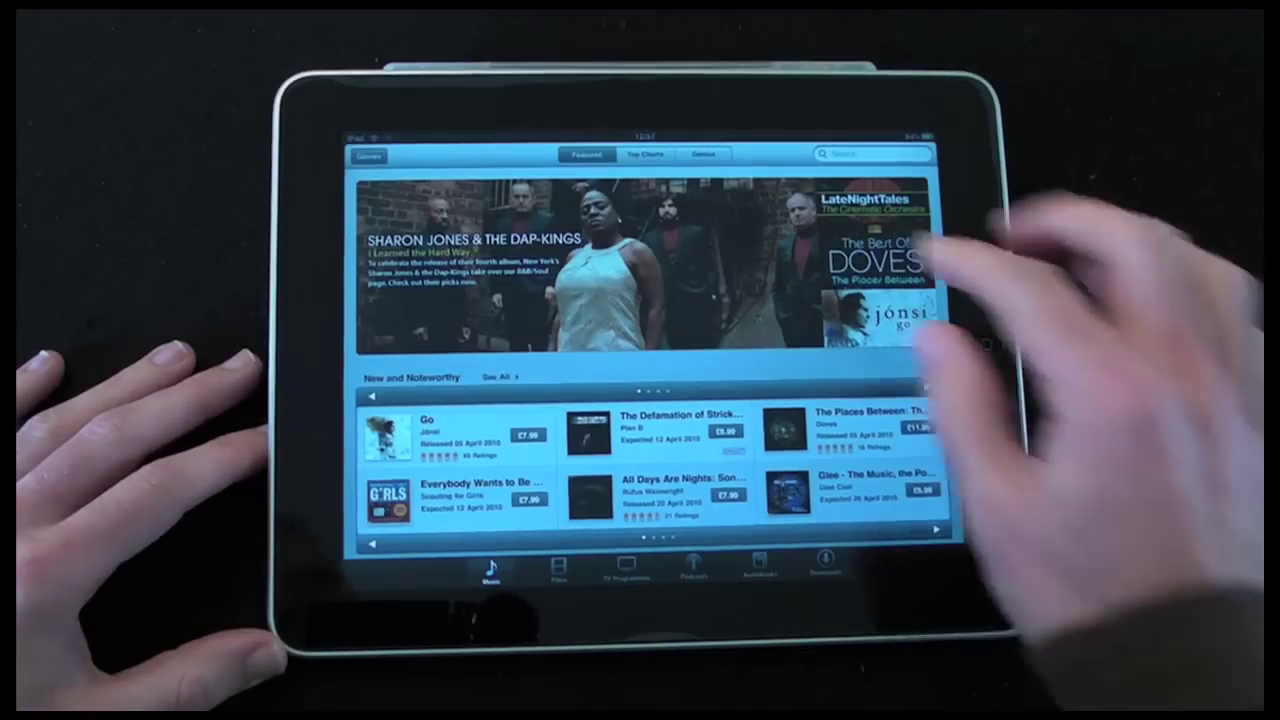
# - Switch from Featured music to the Top Charts page in the iTunes Store
pyautogui.click(644, 156)
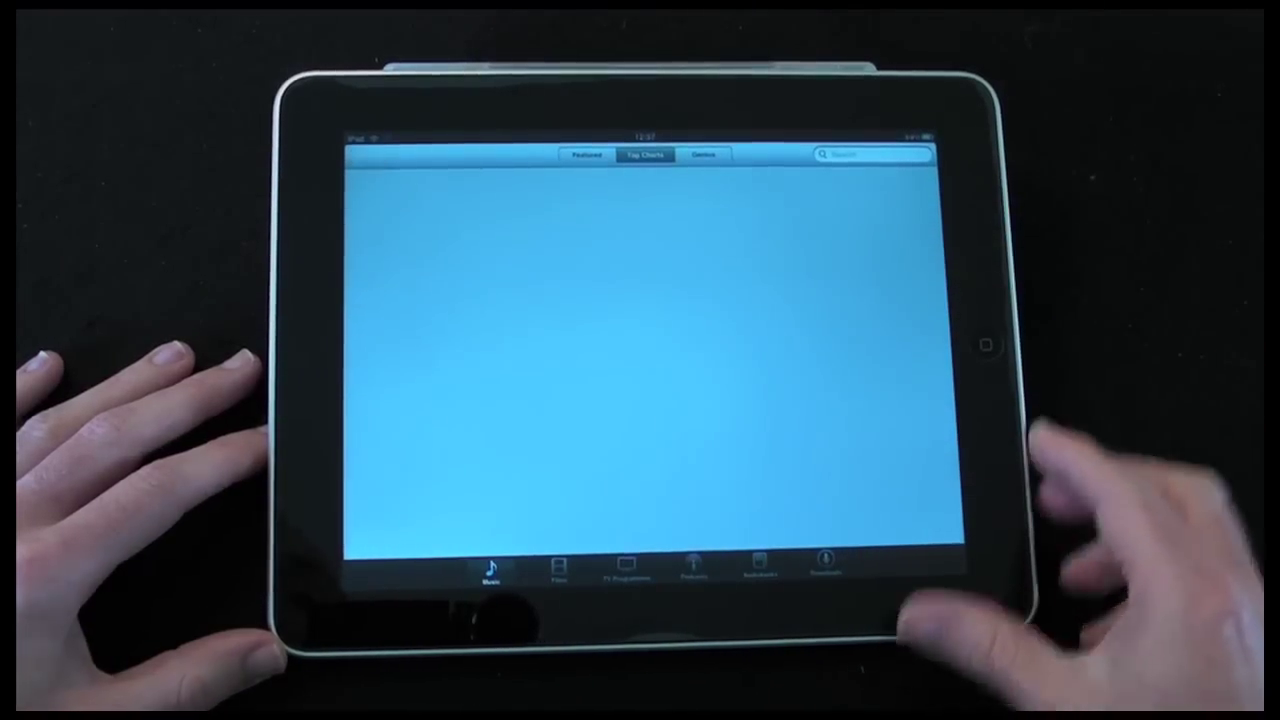
pyautogui.click(644, 154)
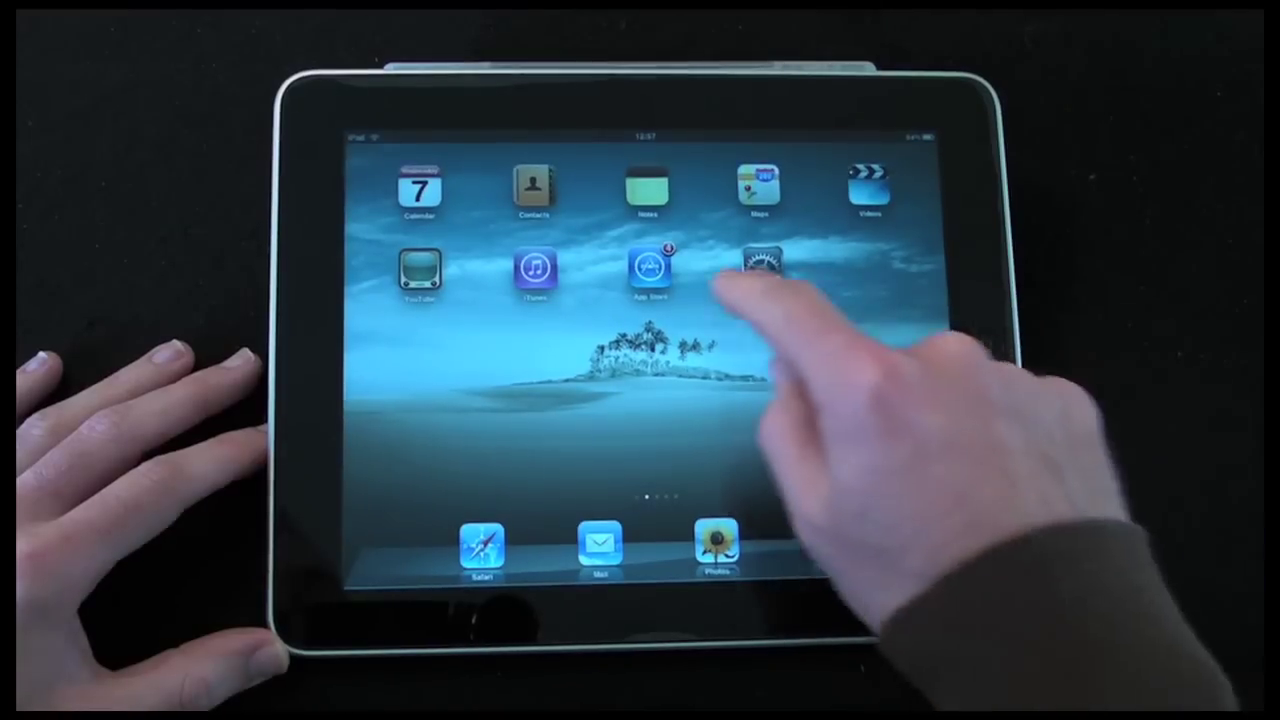
# - Launch the App Store and dismiss its 'request could not be completed' alert
pyautogui.click(760, 270)
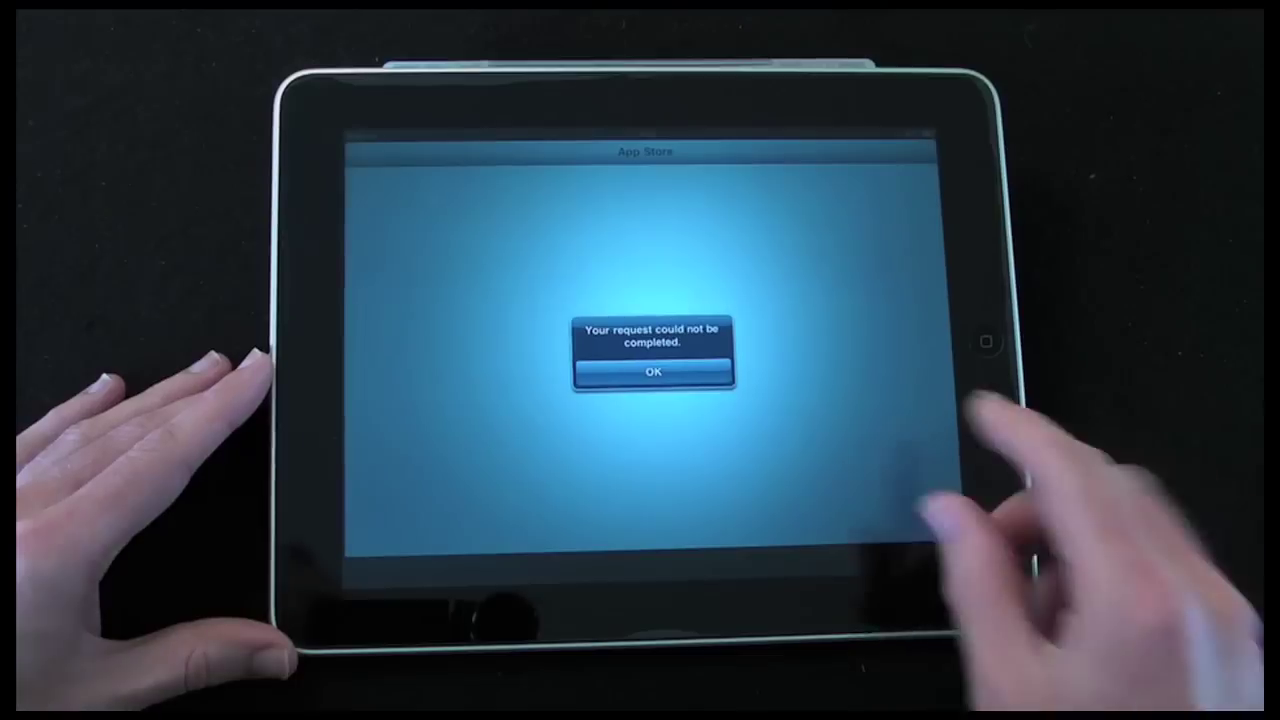
pyautogui.click(652, 372)
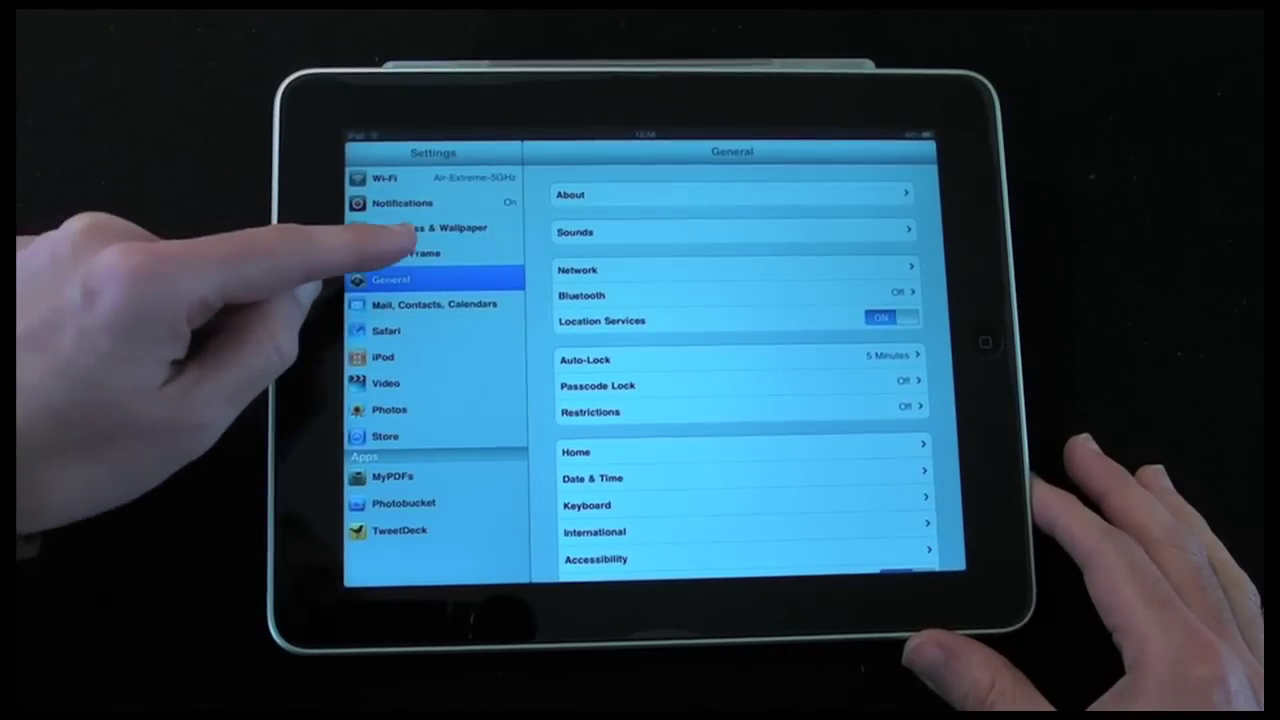
# - Select Picture Frame in the Settings sidebar below General
pyautogui.click(420, 252)
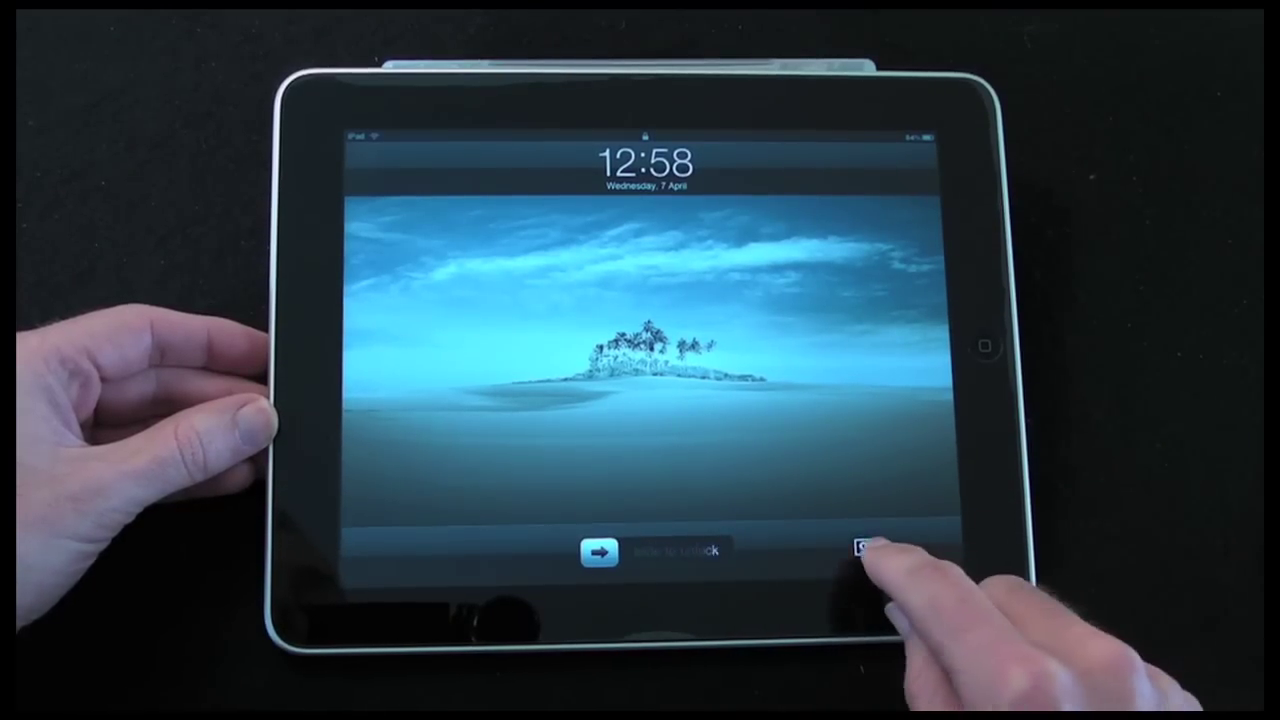
# - Start the Picture Frame slideshow from the lock screen, showing mossy beach rocks
pyautogui.click(864, 552)
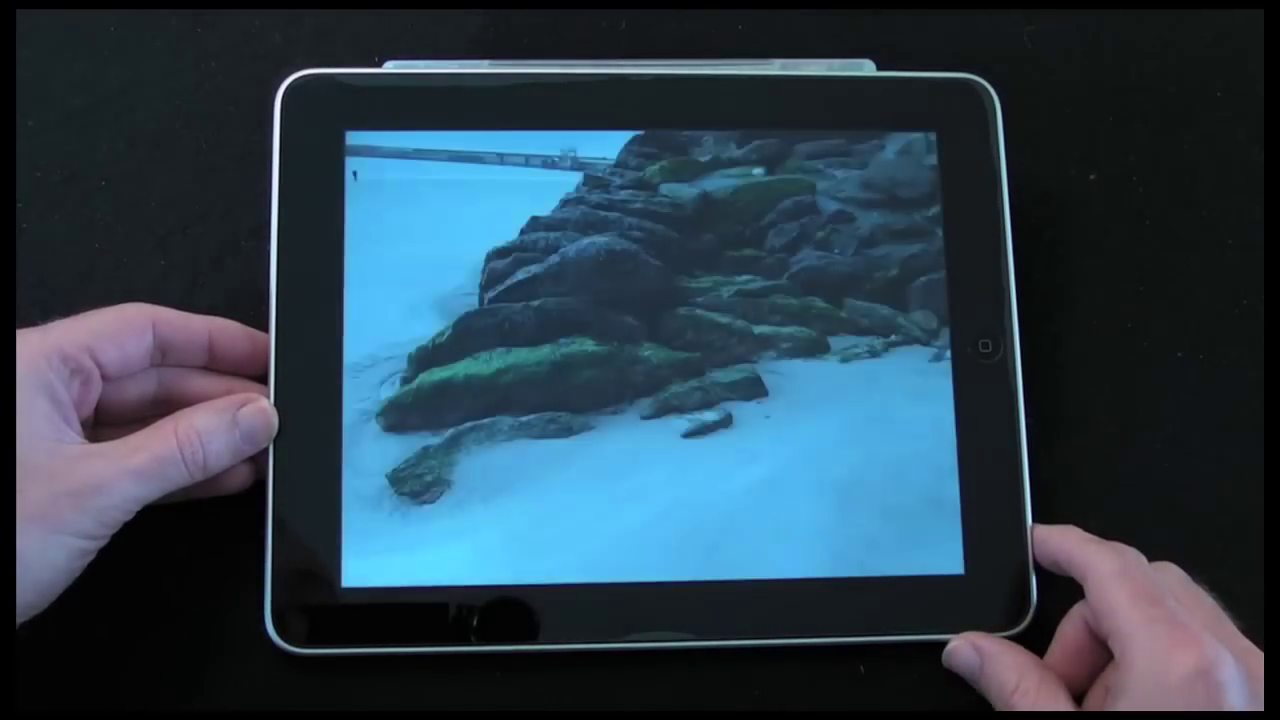